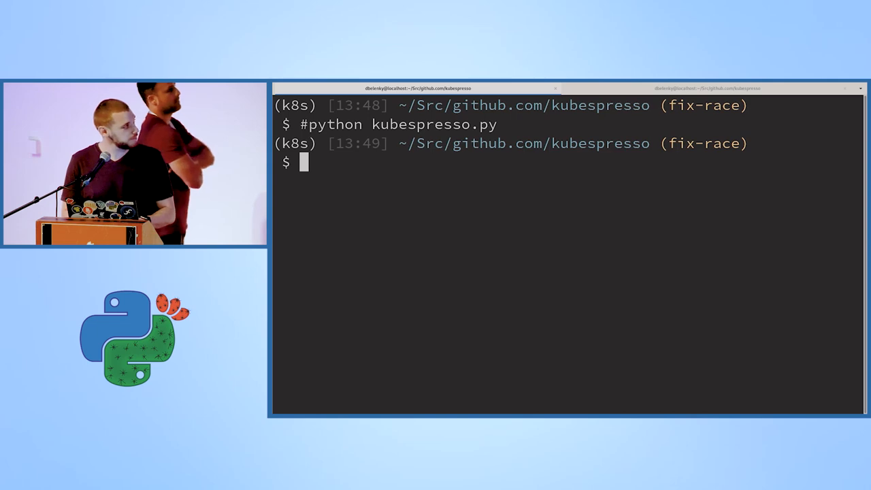
- Run 'python kubespresso.py' to launch the controller from the project folder
{"action": "type", "text": "pyth"}
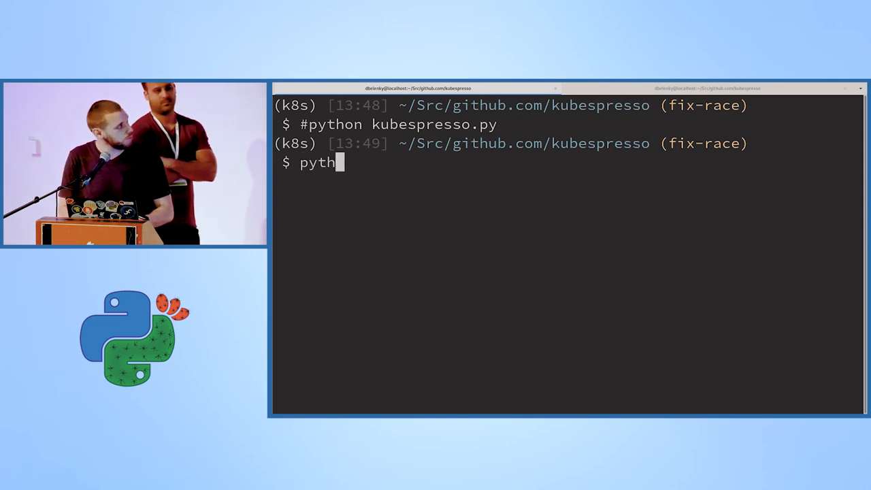
{"action": "type", "text": "on kubespresso.py"}
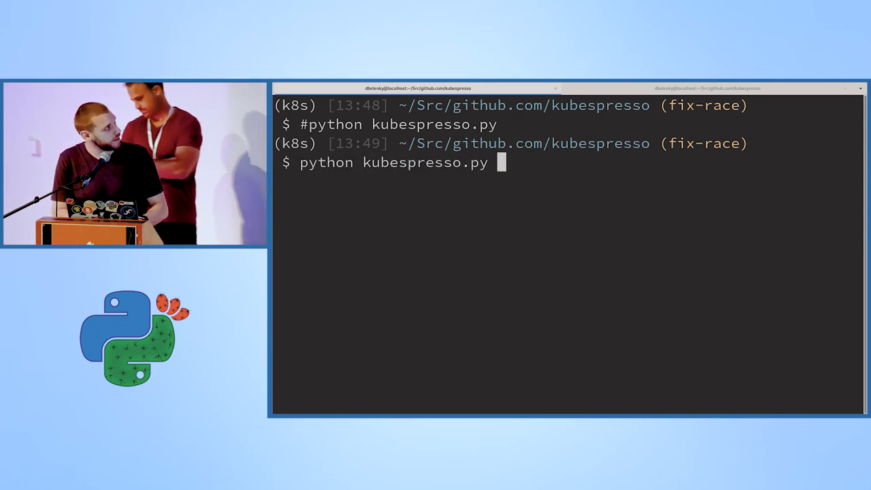
{"action": "key", "text": "Return"}
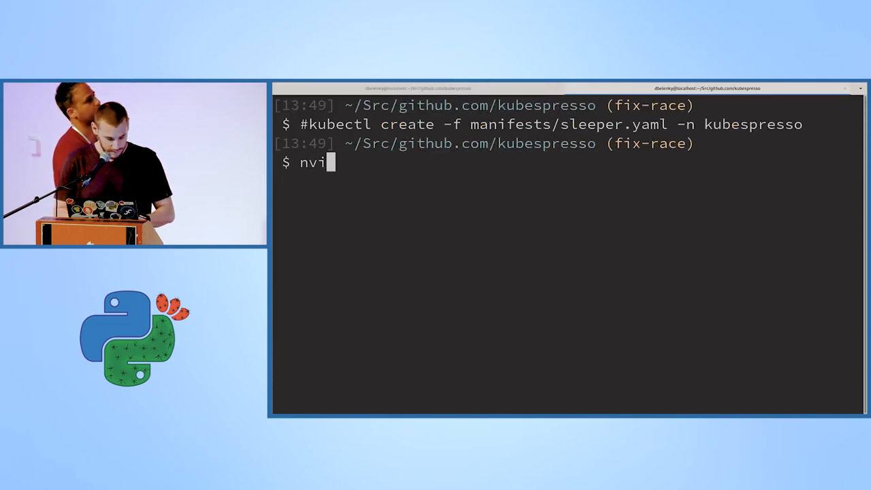
- Review manifests/sleeper.yaml in nvim, then create pod/sleeper-coffee with kubectl create -n kubespresso
{"action": "type", "text": "m manifests/"}
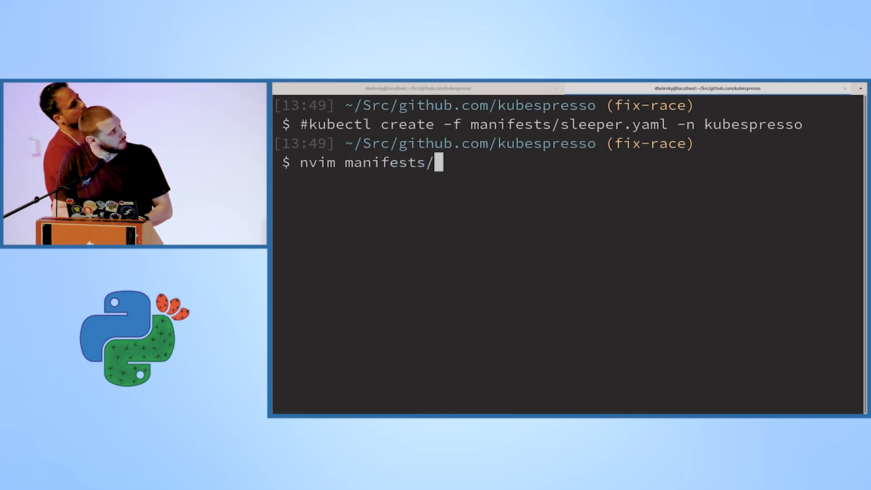
{"action": "key", "text": "Return"}
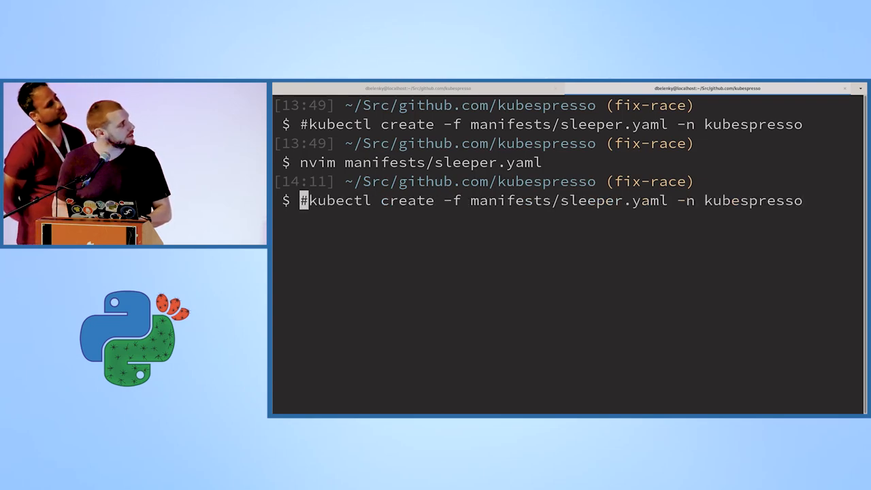
{"action": "key", "text": "Return"}
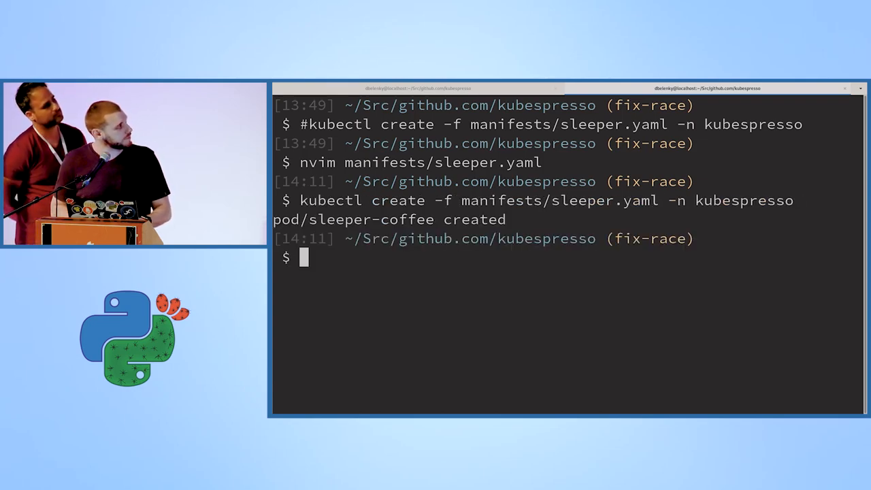